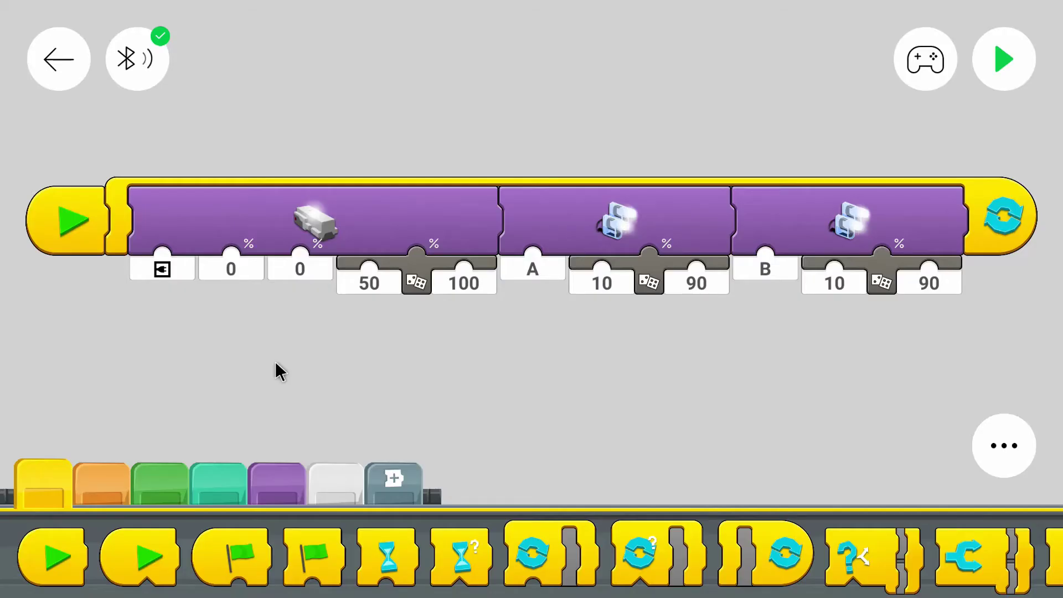
mouse_move(73, 487)
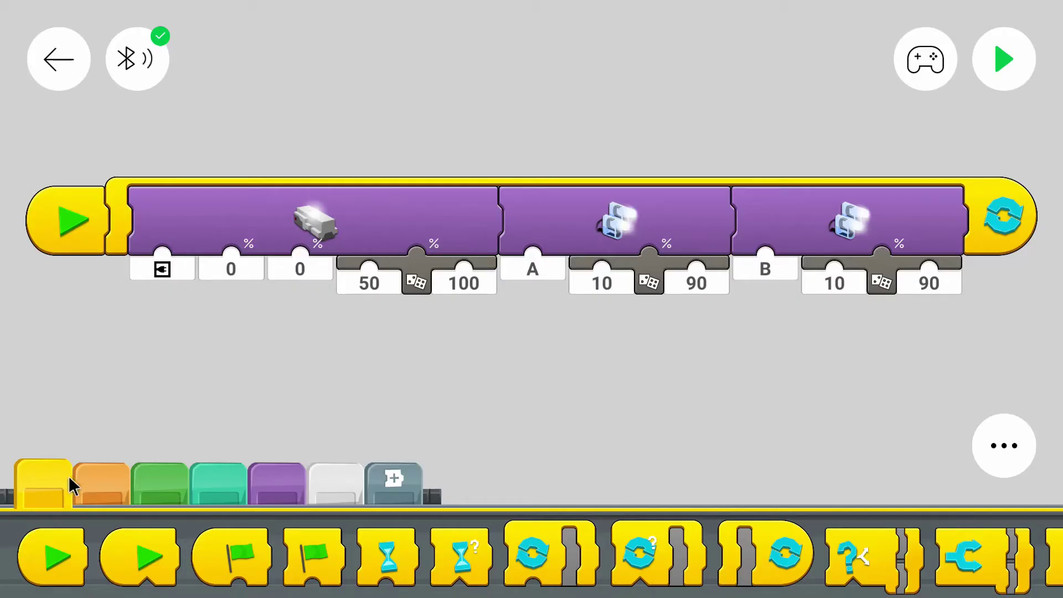
mouse_move(80, 493)
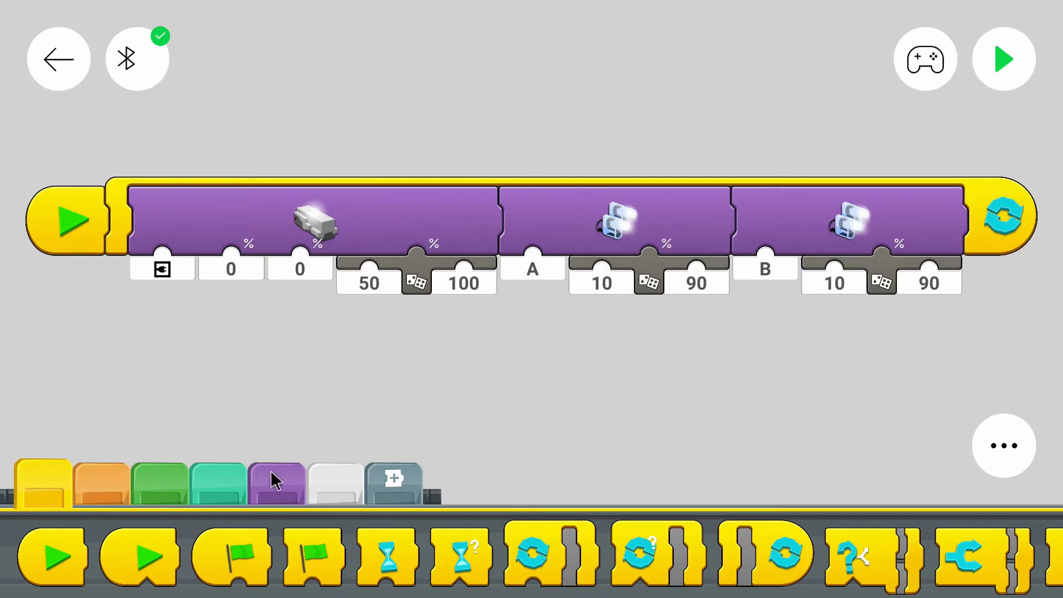
Add a loose read-variable a block beside the store block and adjust the palette size
left_click(334, 482)
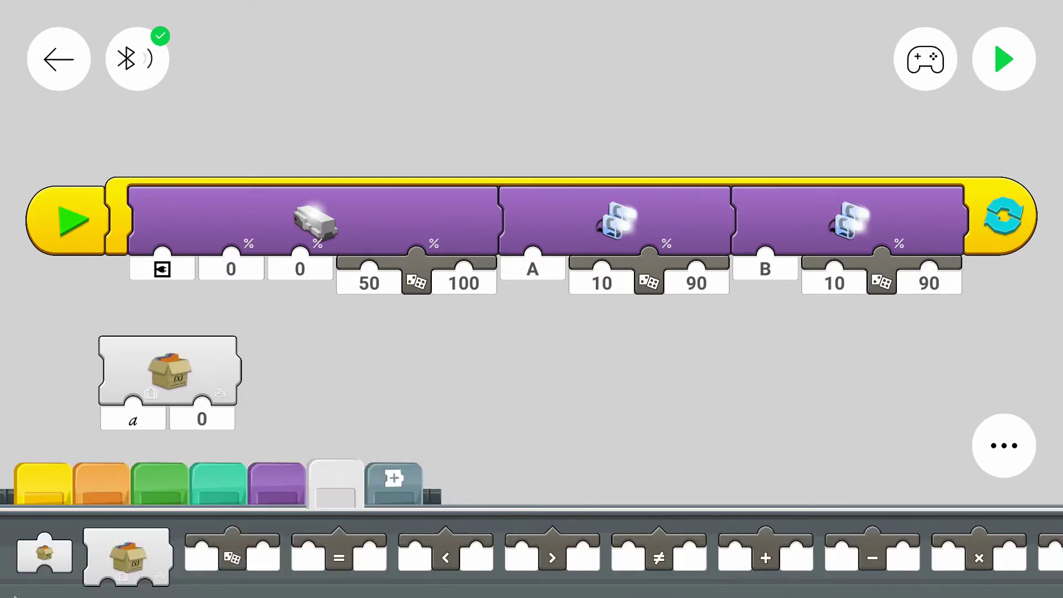
left_click_drag(126, 556, 360, 394)
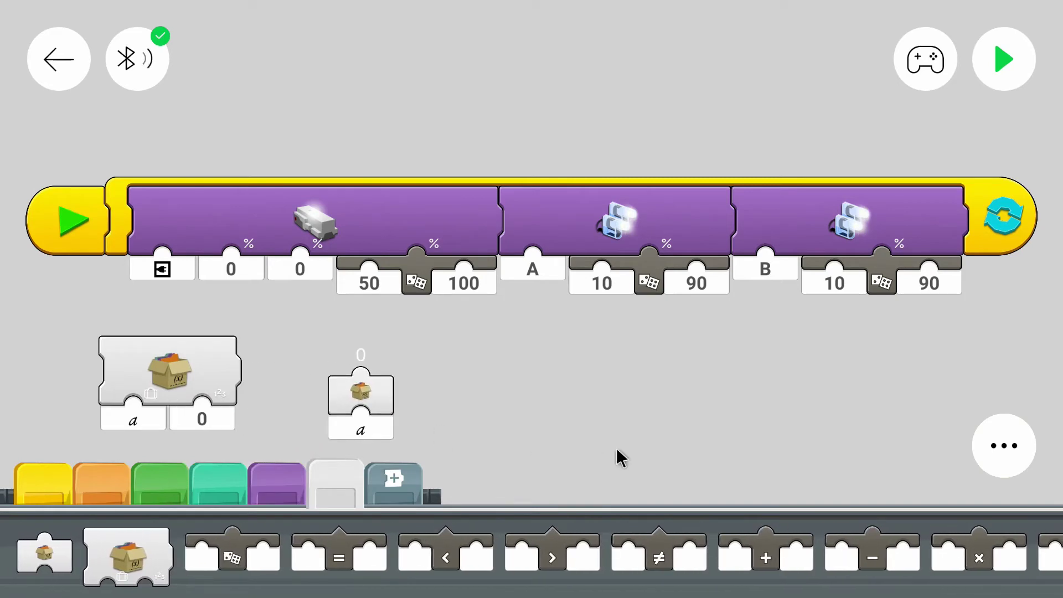
left_click(1003, 445)
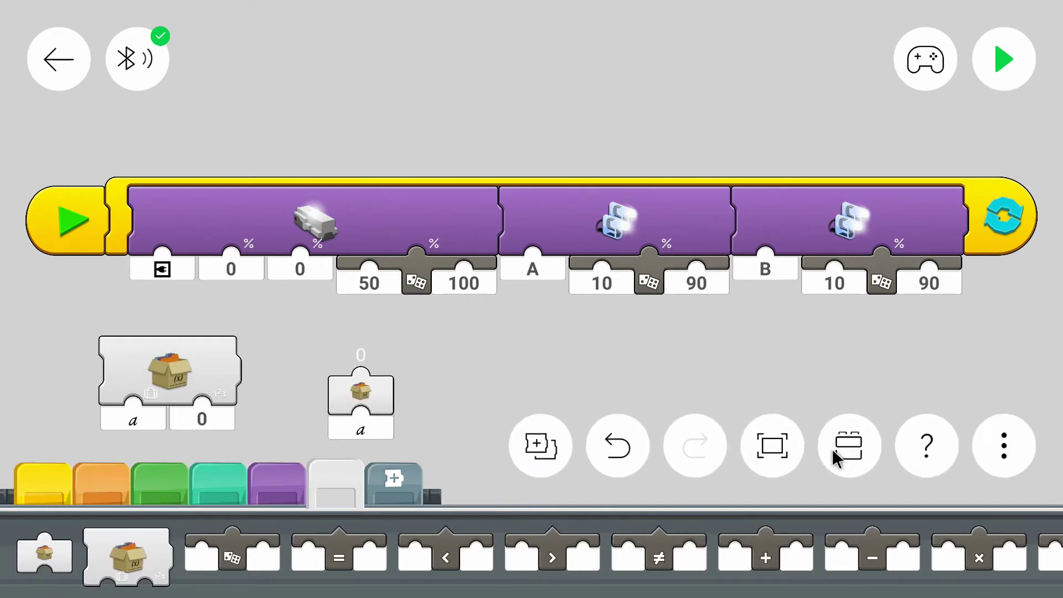
left_click(848, 445)
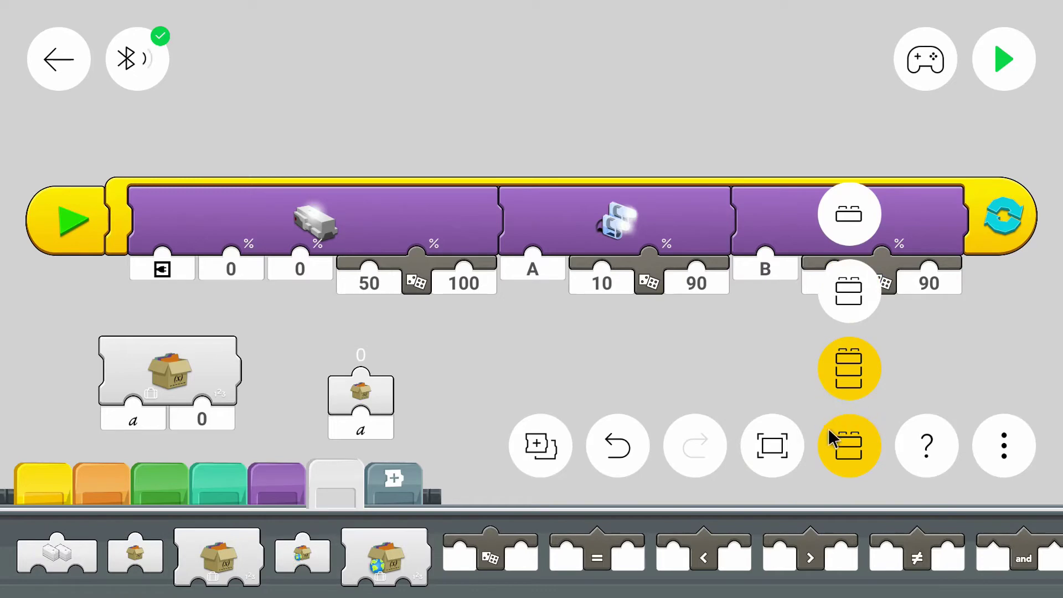
left_click(848, 445)
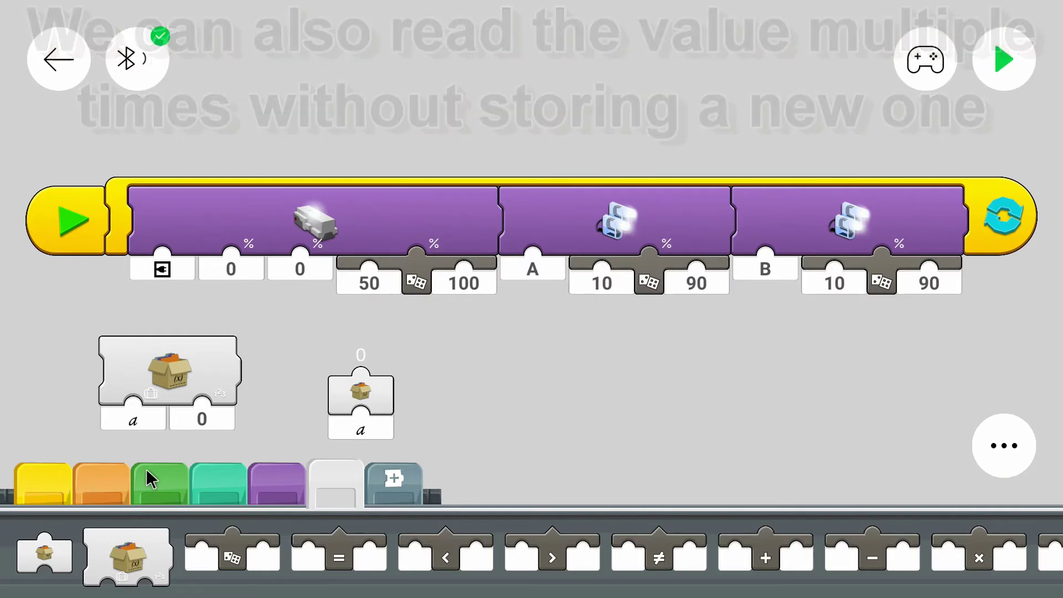
mouse_move(136, 434)
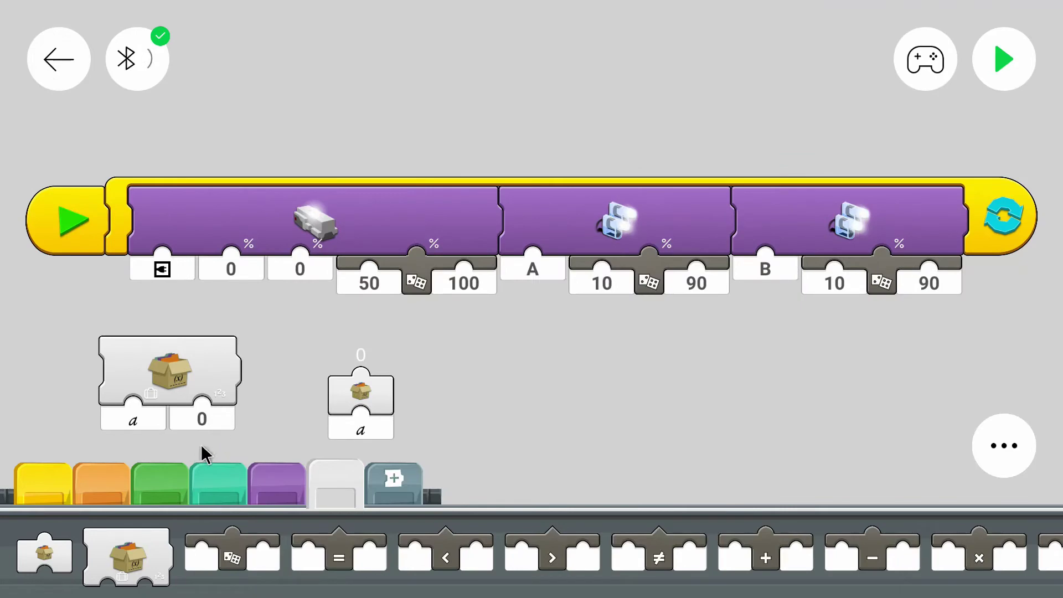
mouse_move(176, 310)
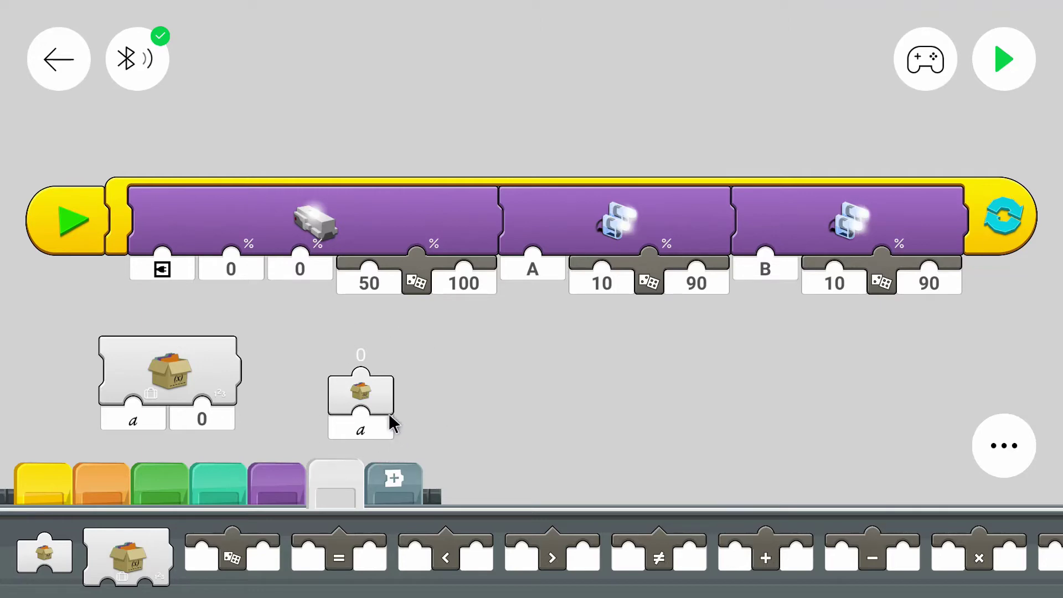
mouse_move(365, 399)
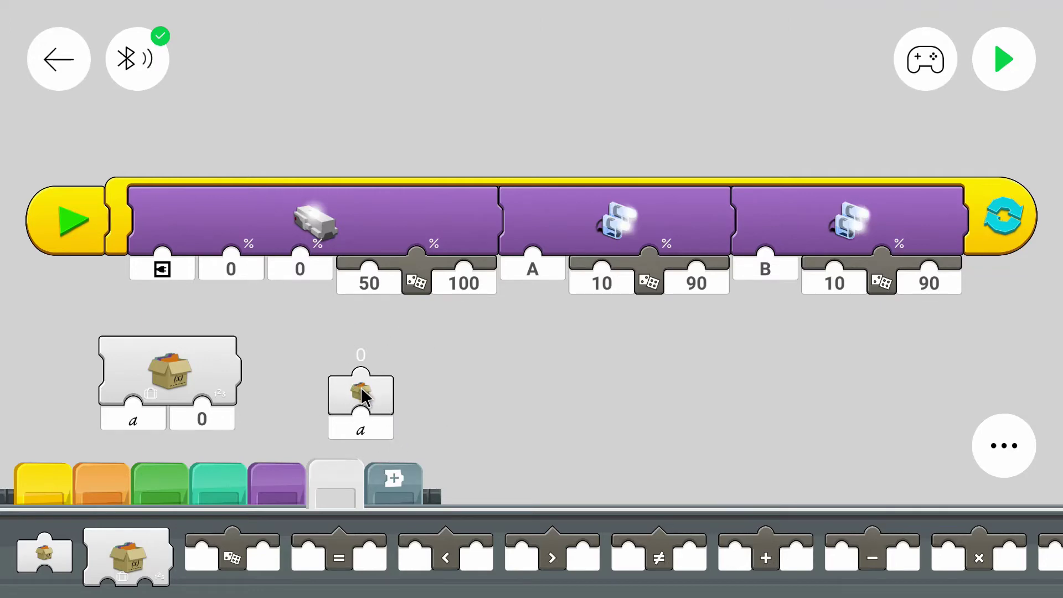
mouse_move(365, 402)
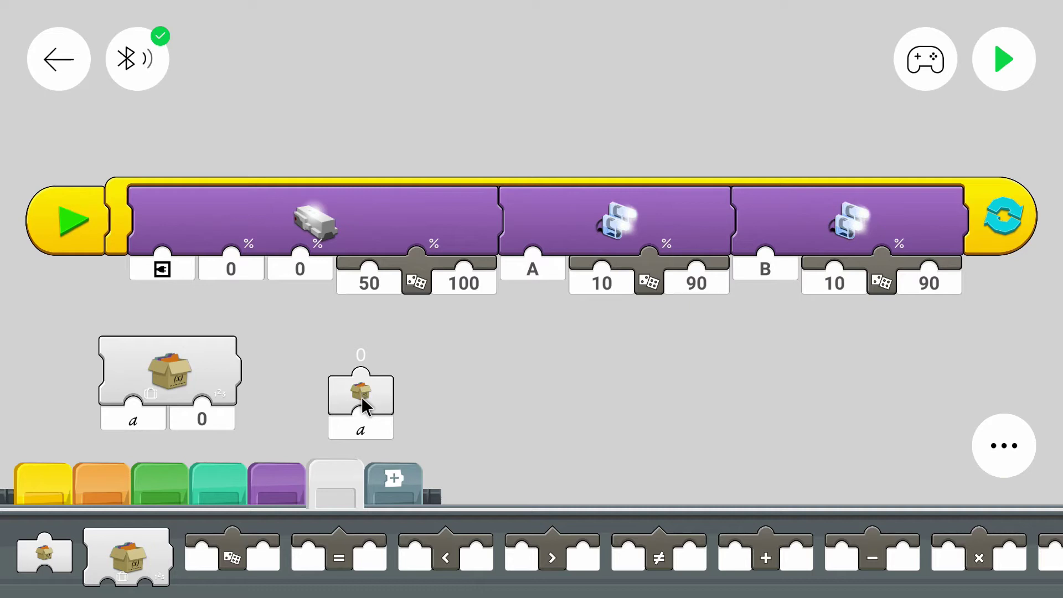
mouse_move(98, 346)
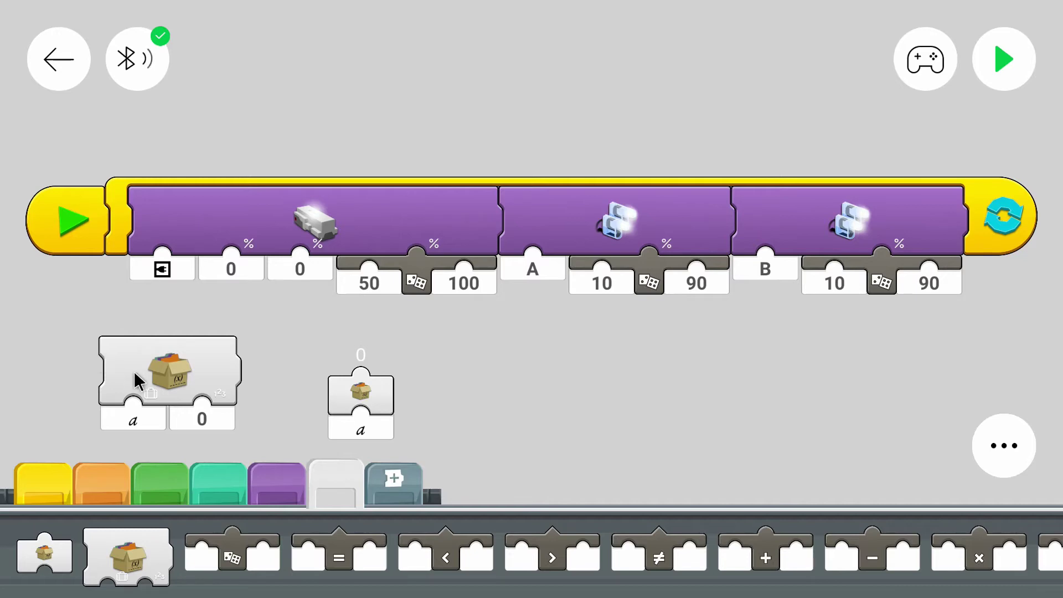
mouse_move(274, 407)
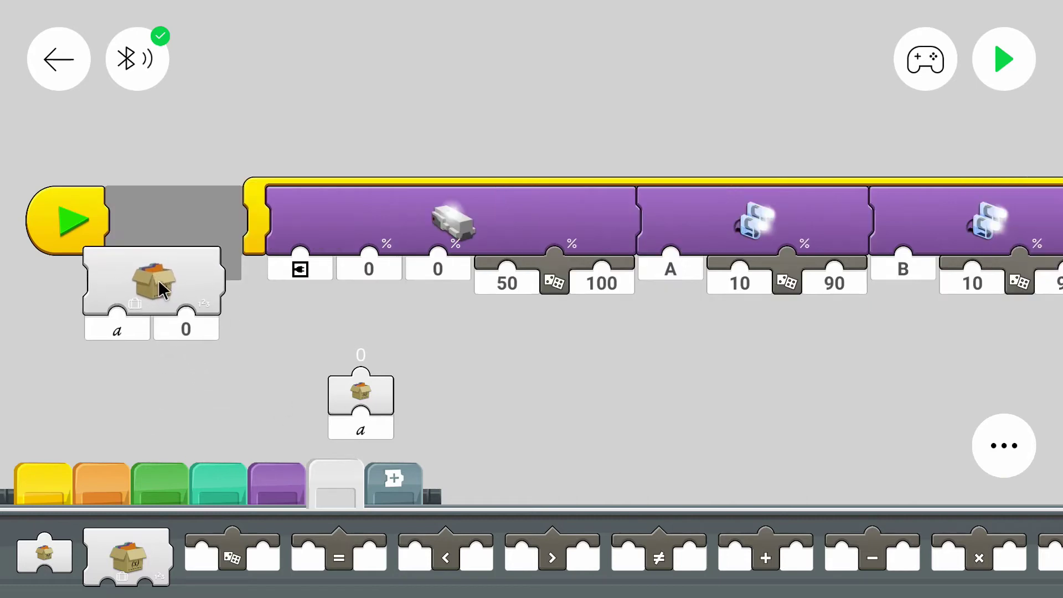
Attach the set-variable a block right after Start and make it store 50
left_click_drag(153, 281, 173, 224)
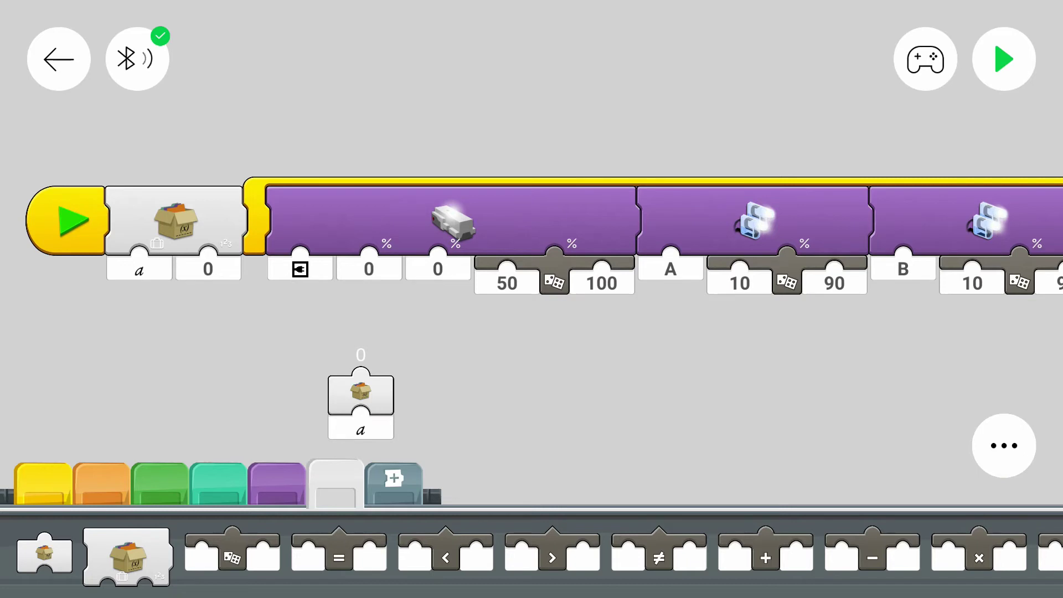
mouse_move(123, 395)
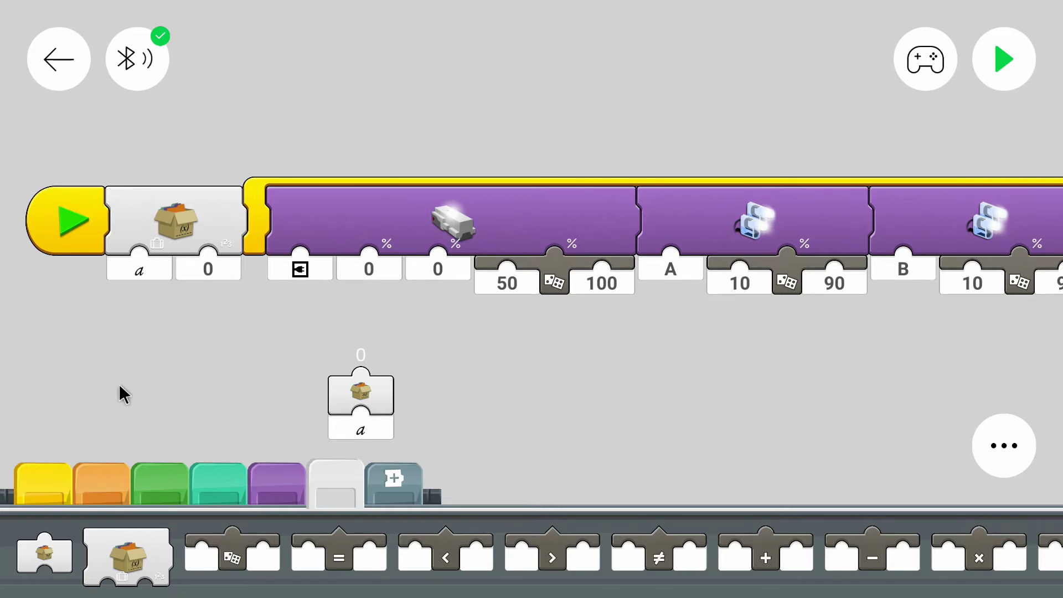
left_click(208, 269)
type("50")
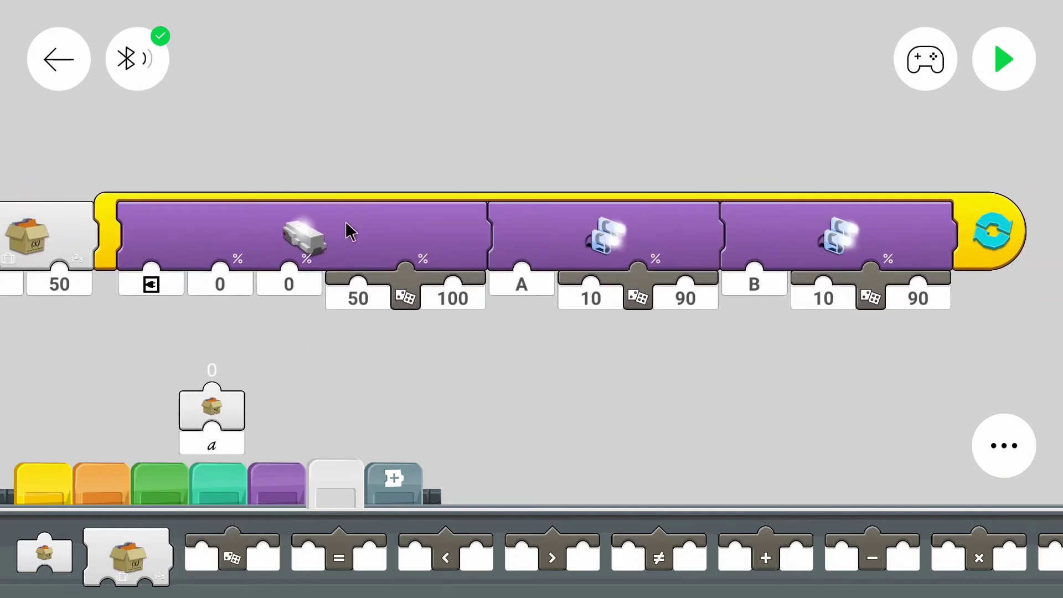
mouse_move(394, 244)
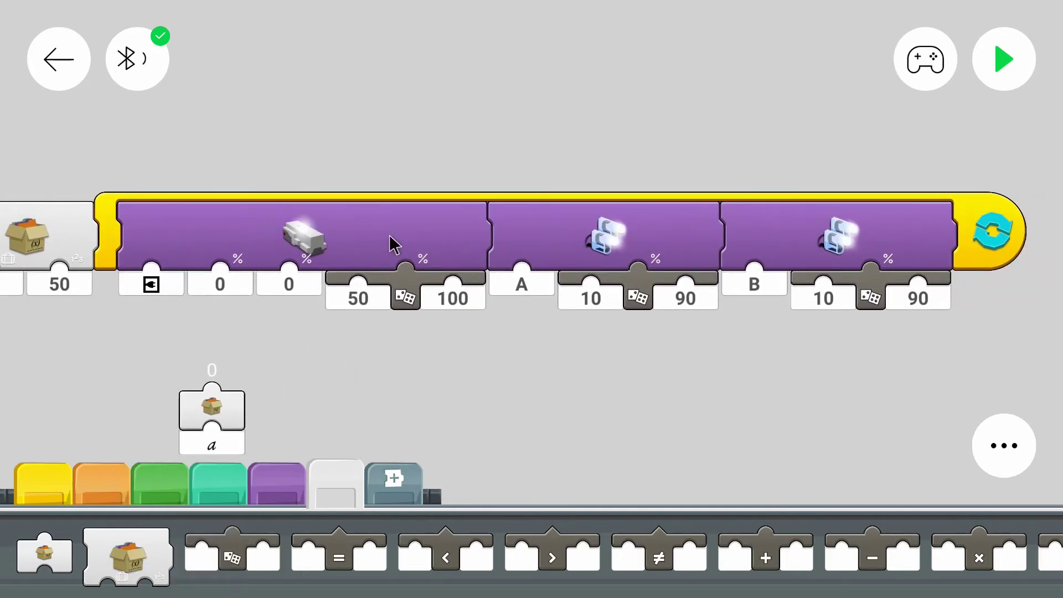
mouse_move(641, 285)
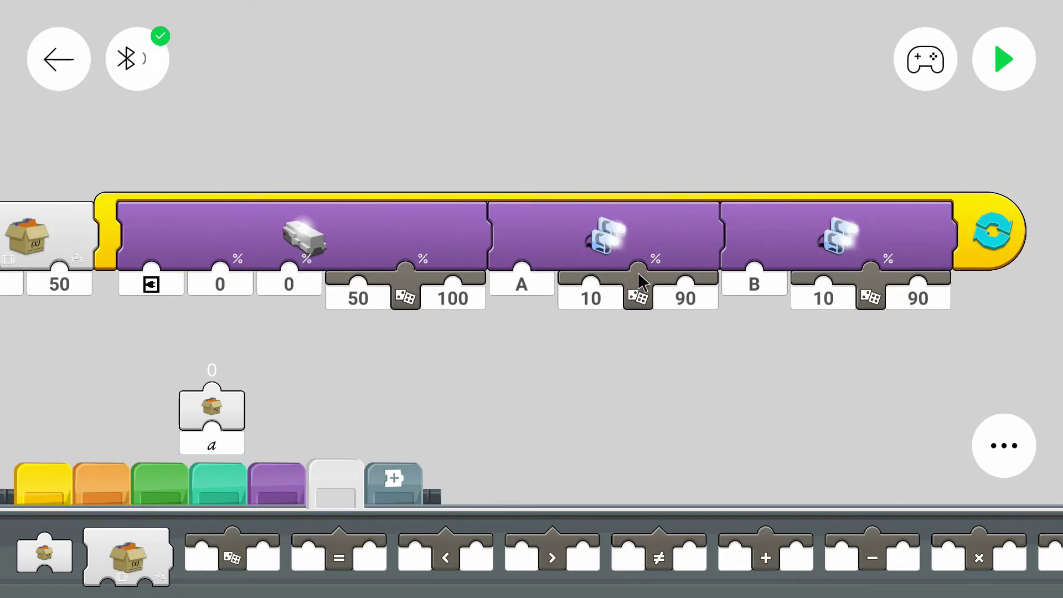
mouse_move(573, 264)
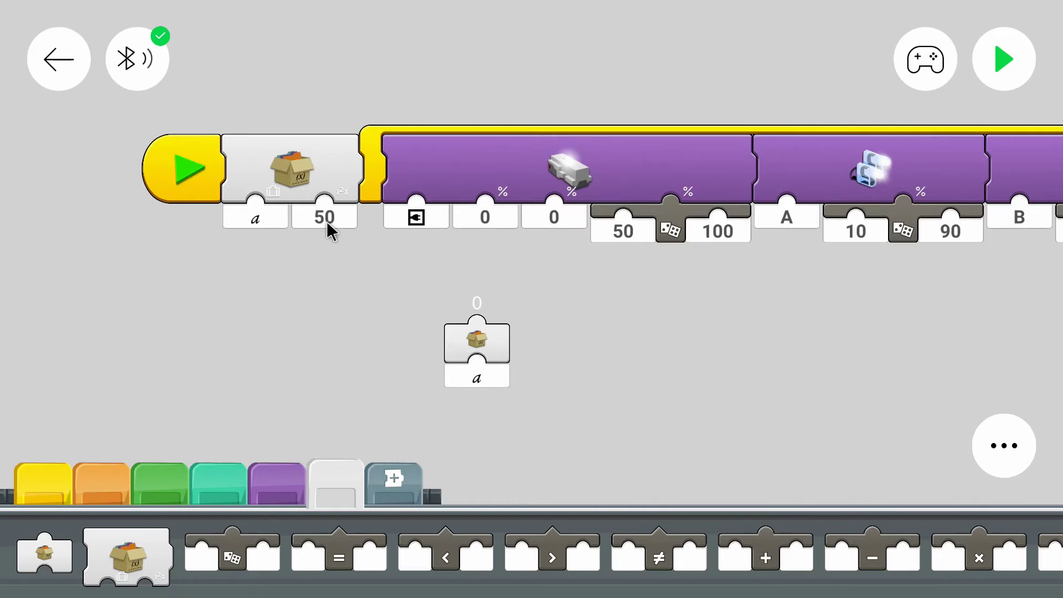
mouse_move(357, 256)
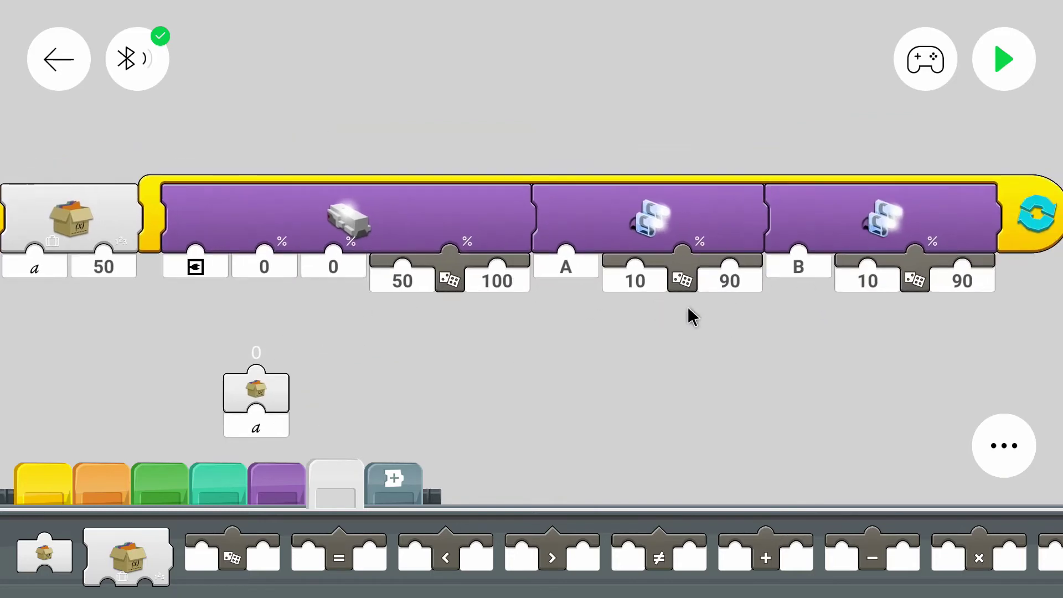
mouse_move(705, 290)
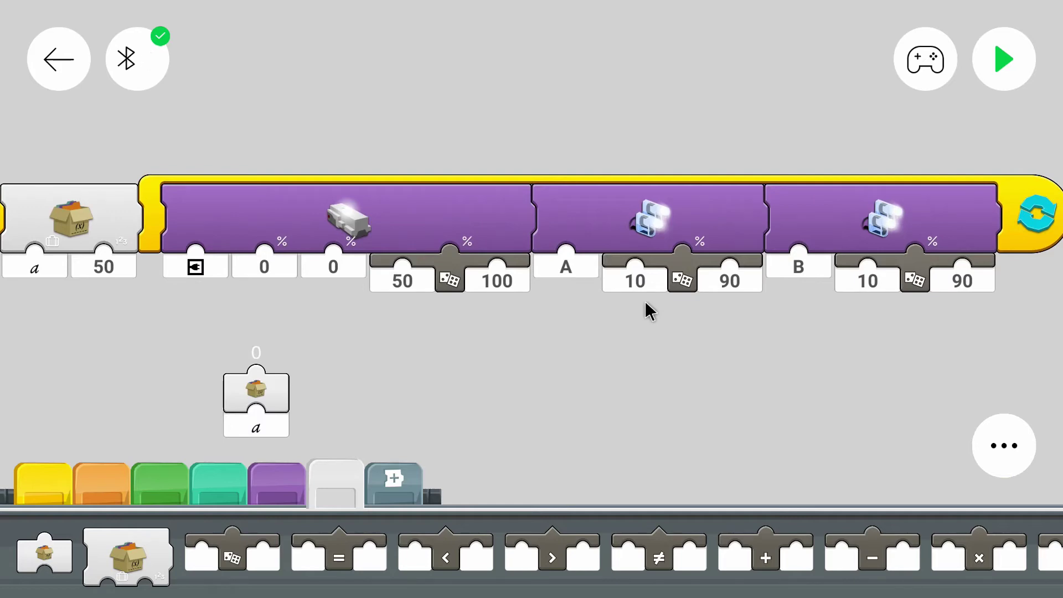
mouse_move(664, 278)
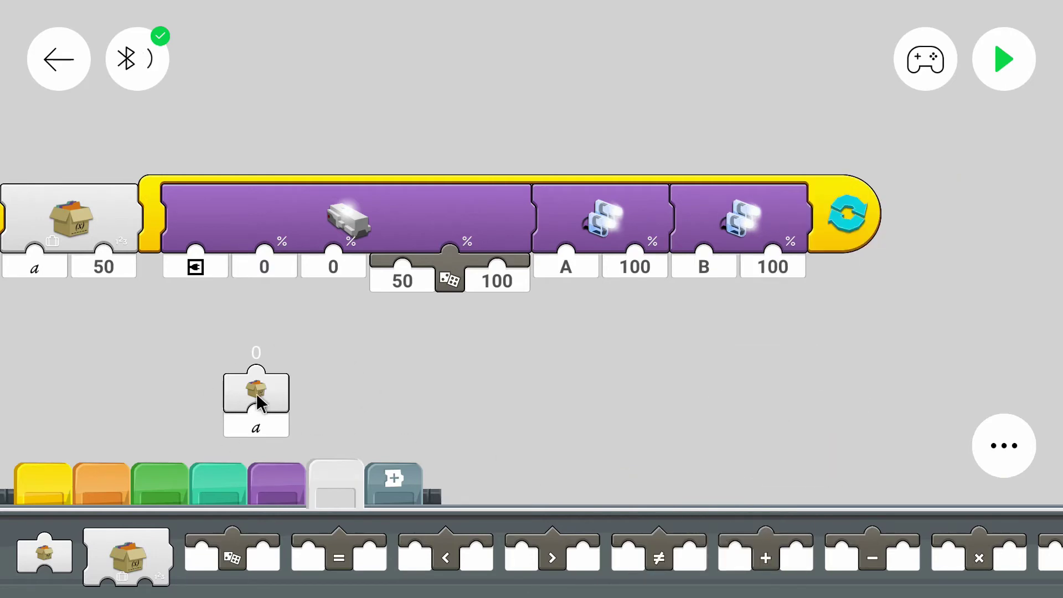
Drop the variable a reporter into the brightness slots of lights A and B
left_click_drag(256, 400, 634, 272)
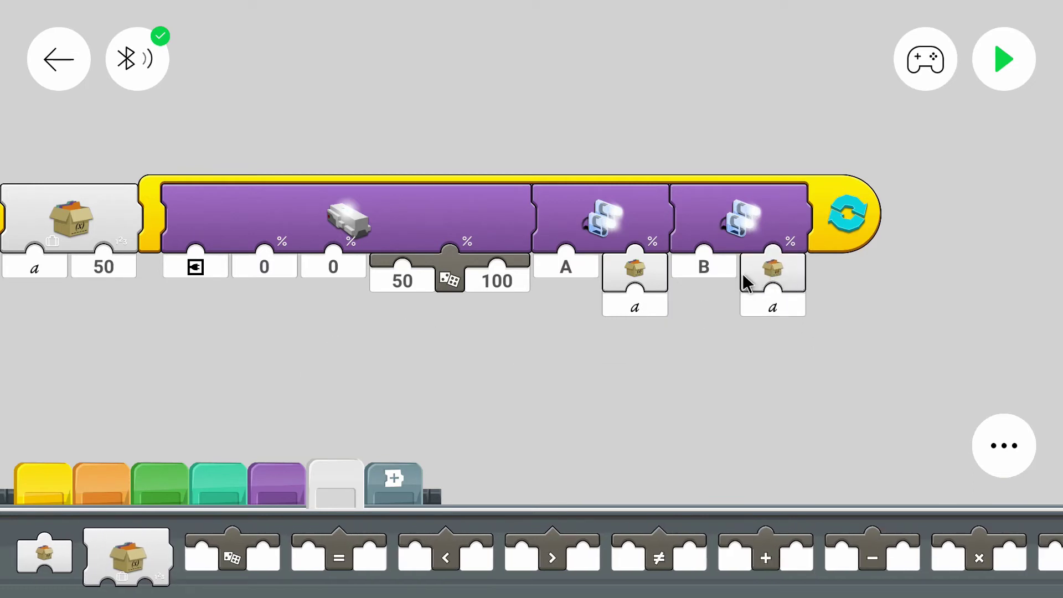
mouse_move(796, 295)
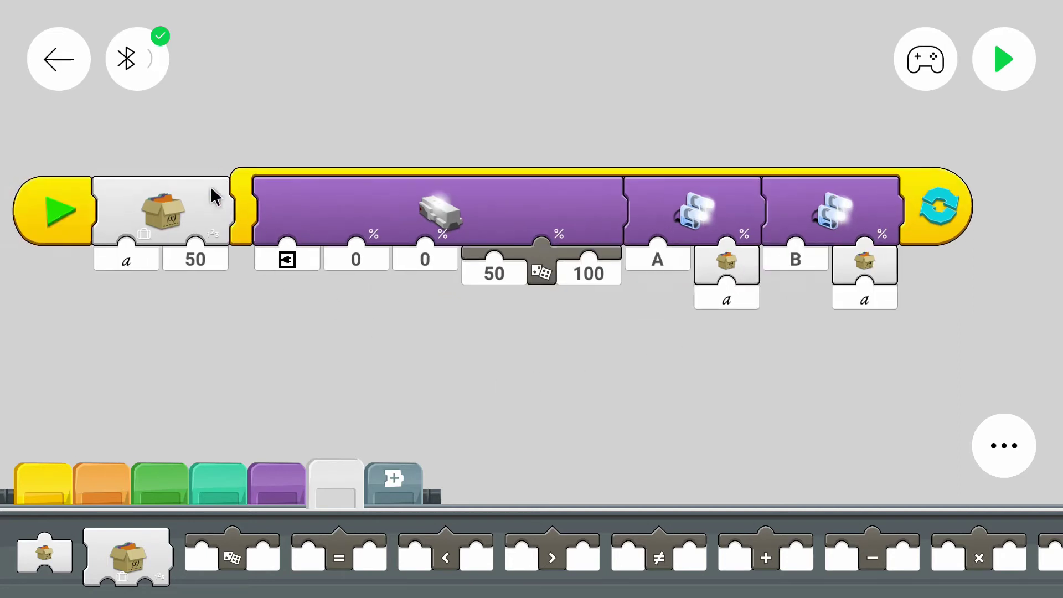
mouse_move(712, 238)
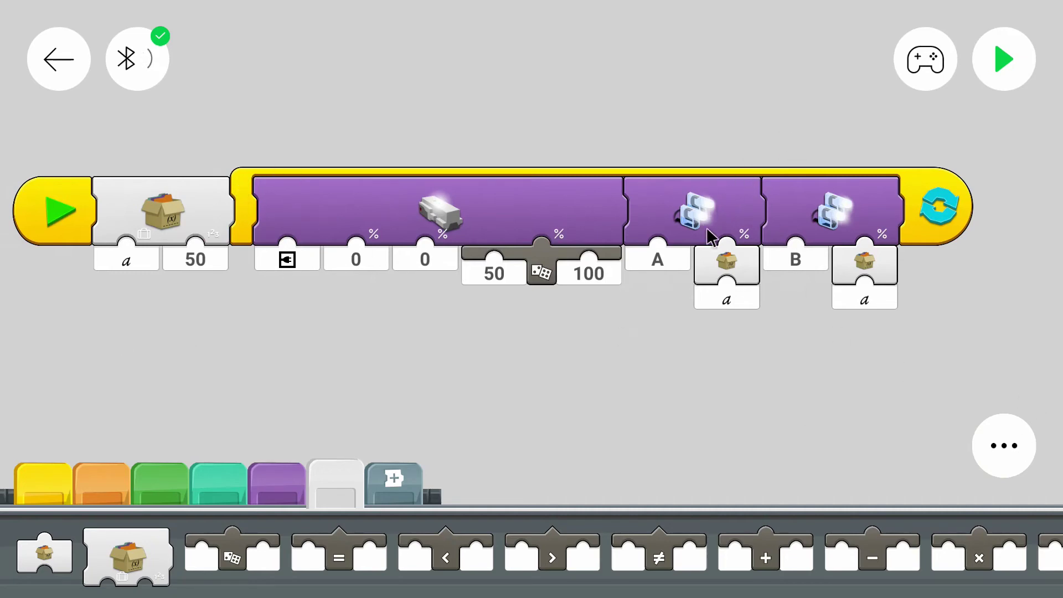
mouse_move(712, 234)
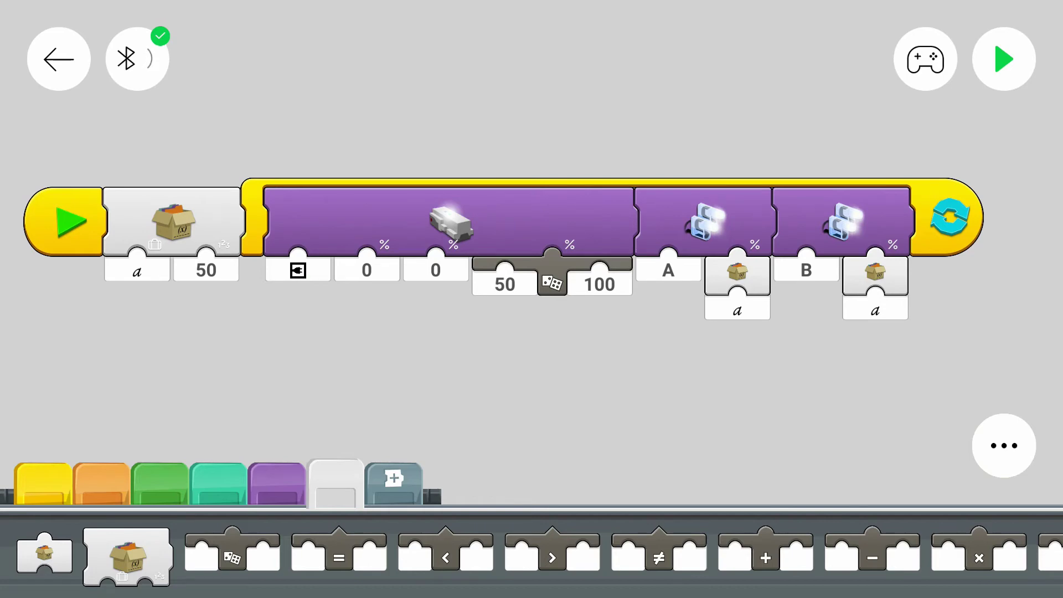
mouse_move(744, 308)
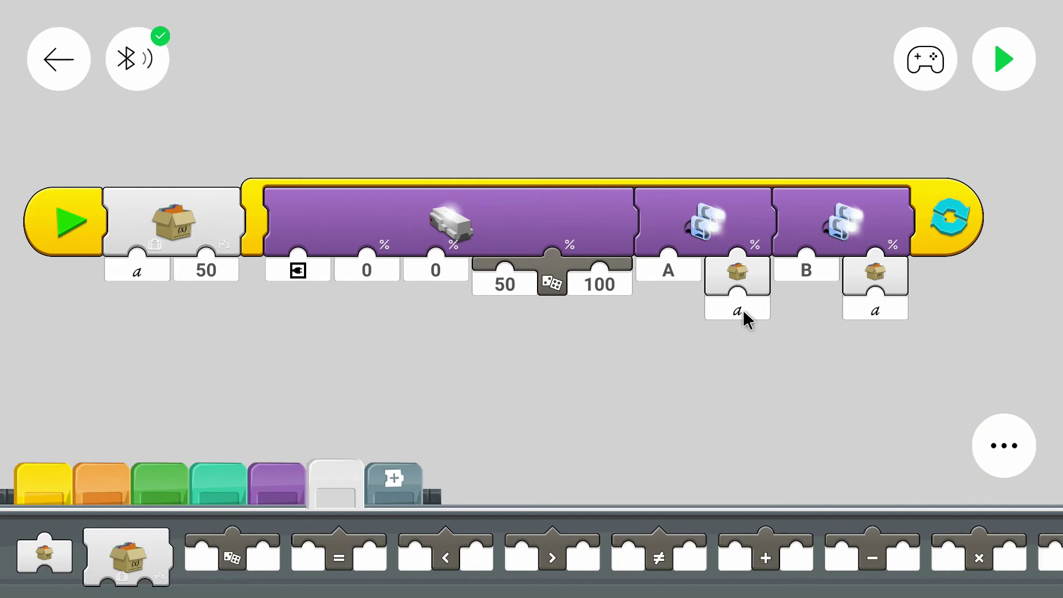
mouse_move(728, 84)
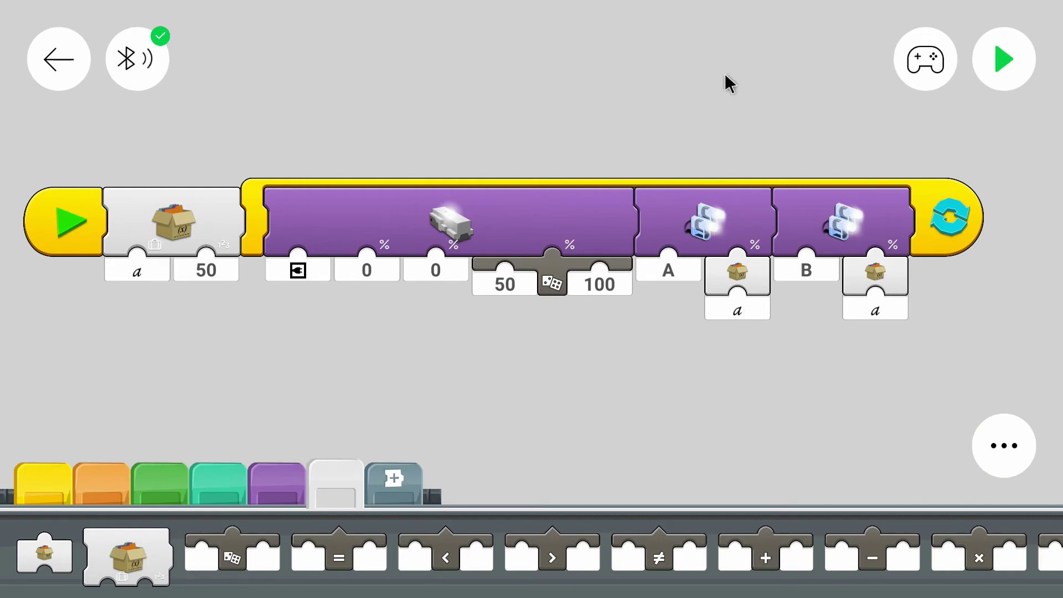
mouse_move(564, 314)
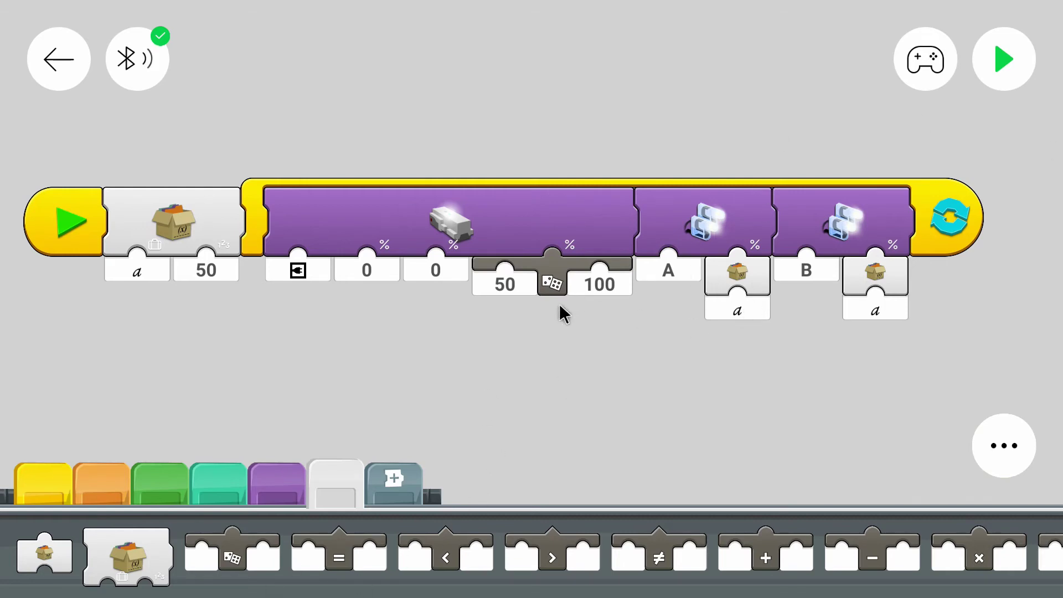
mouse_move(271, 411)
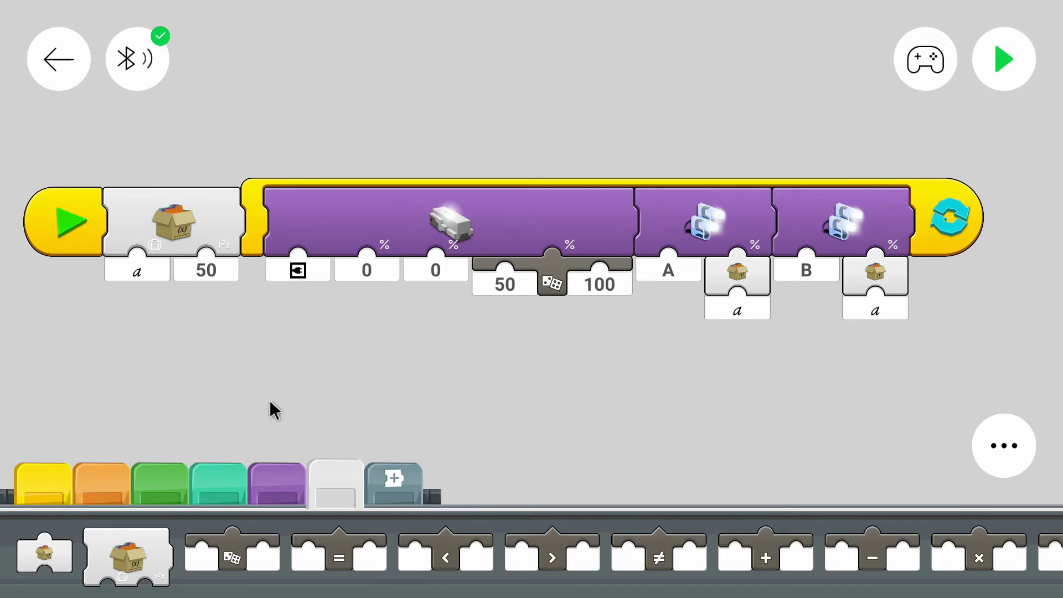
mouse_move(281, 429)
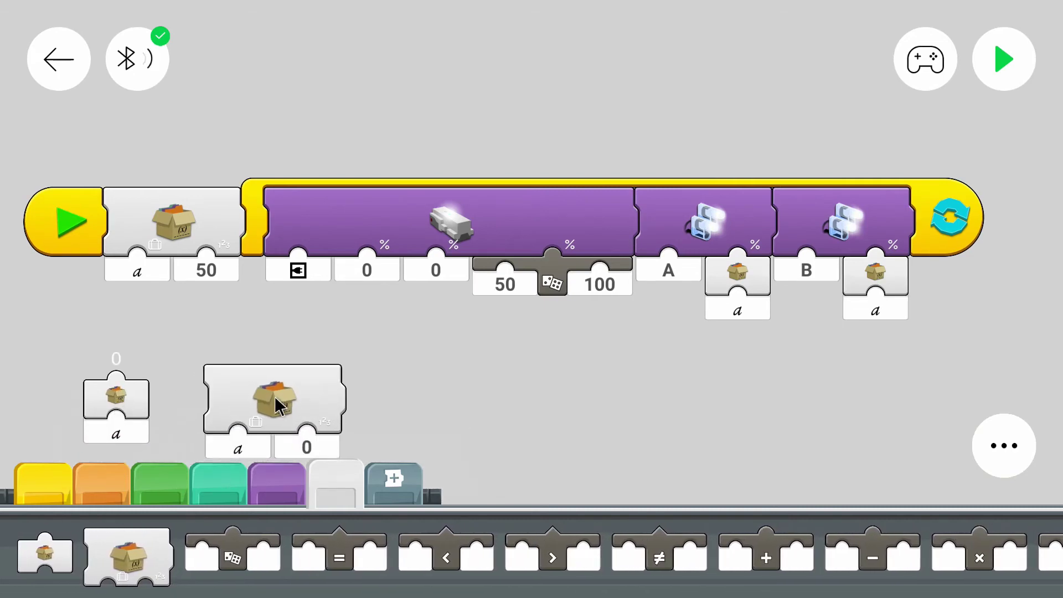
Lay out a set-variable a block and a + operator, with variable a inside the addition
left_click_drag(273, 400, 298, 345)
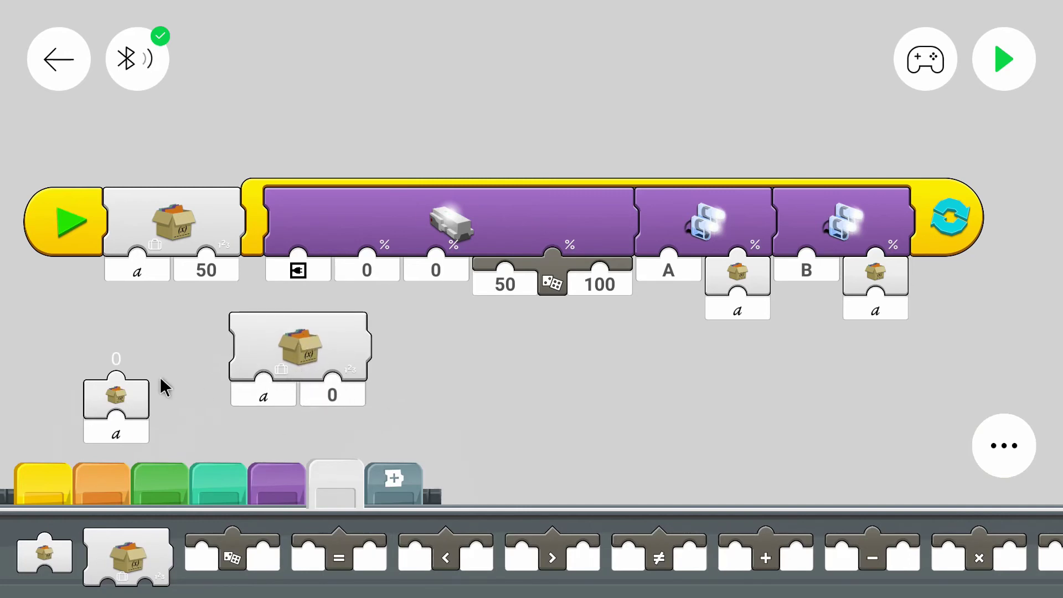
mouse_move(401, 407)
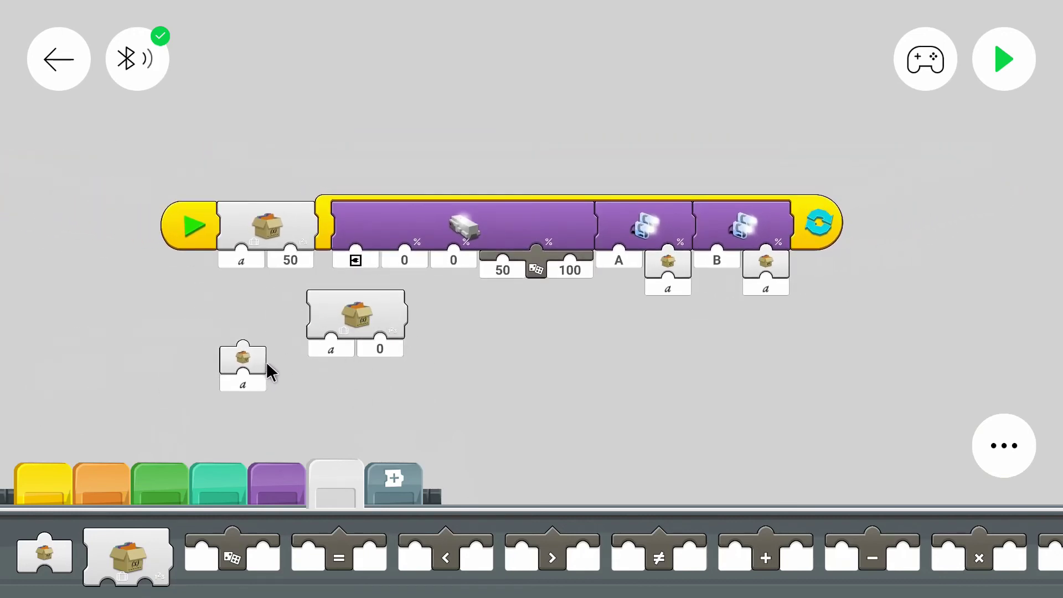
left_click_drag(242, 366, 354, 416)
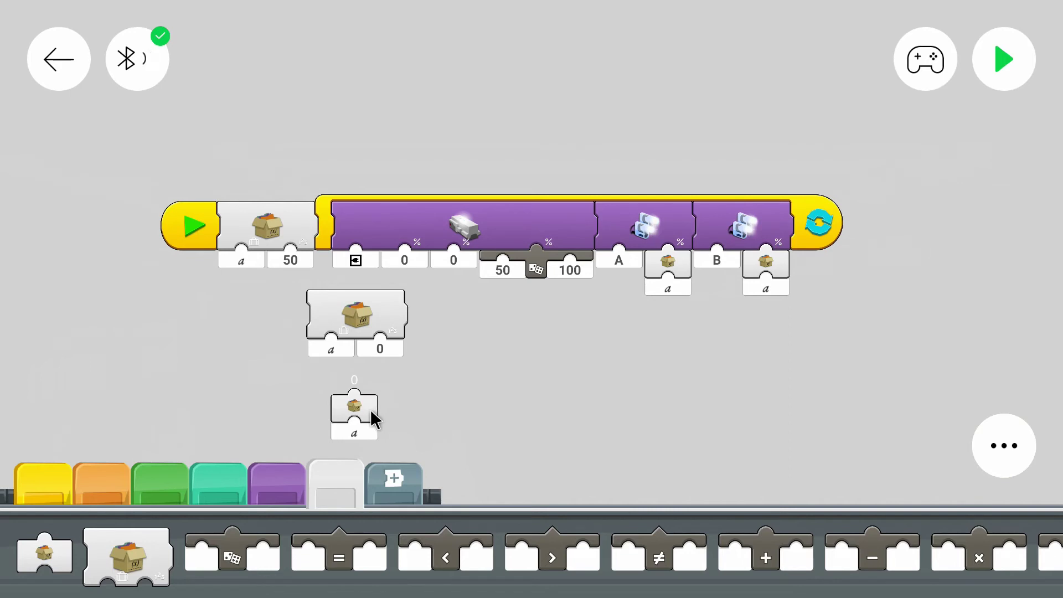
mouse_move(804, 559)
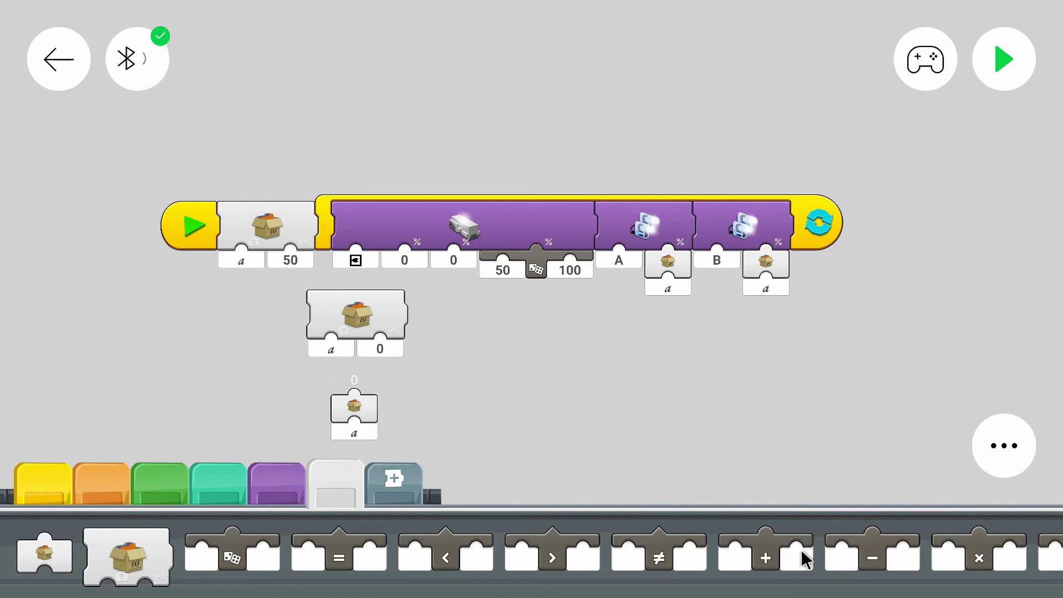
left_click_drag(765, 549, 458, 413)
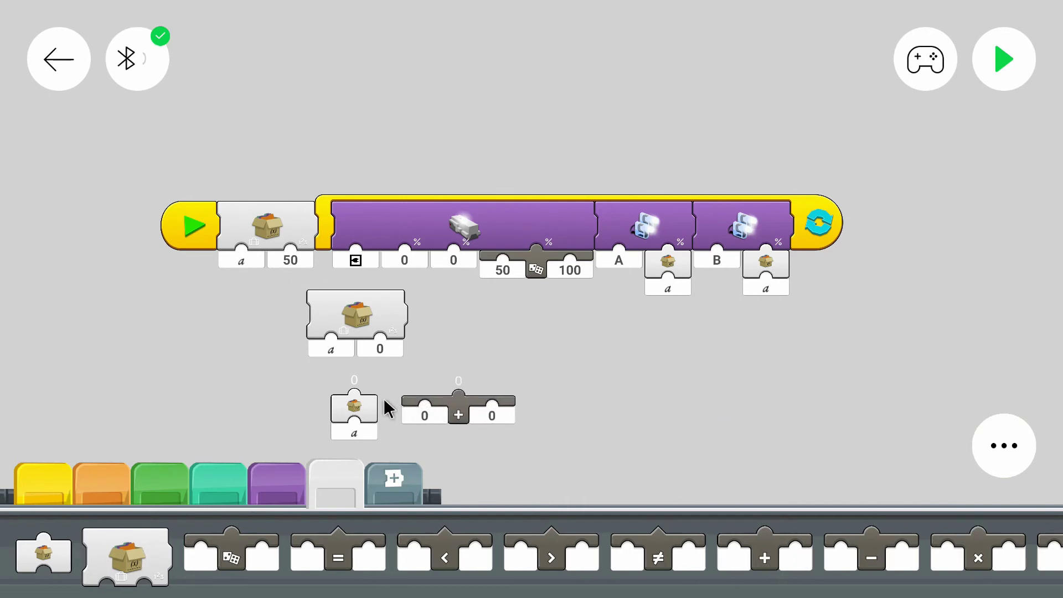
left_click_drag(354, 414, 424, 417)
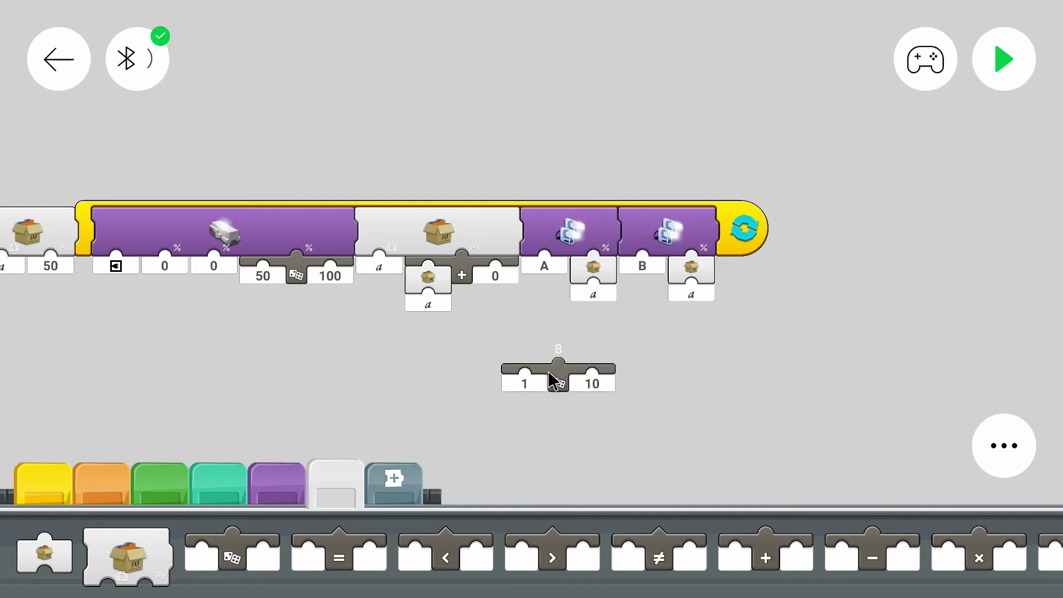
mouse_move(586, 396)
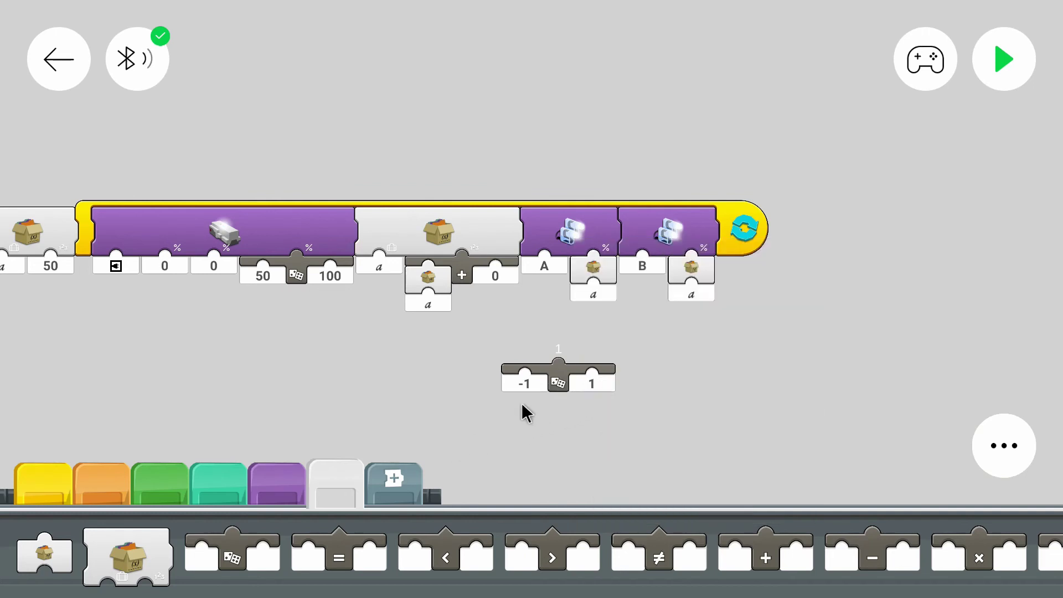
Preview the random block's -1 to 1 output and nudge it slightly lower
left_click(558, 371)
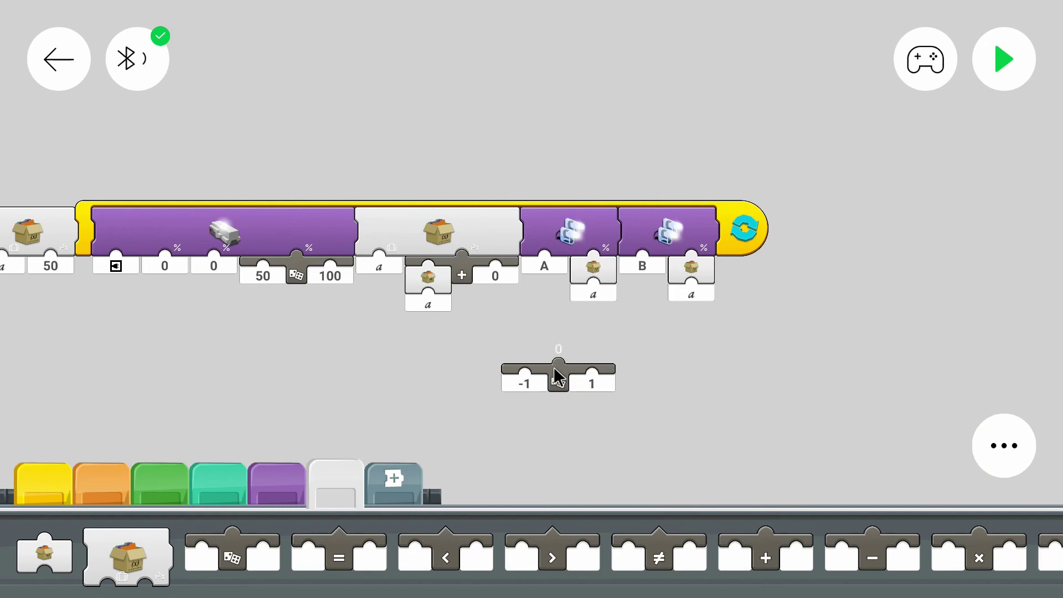
left_click_drag(558, 371, 580, 410)
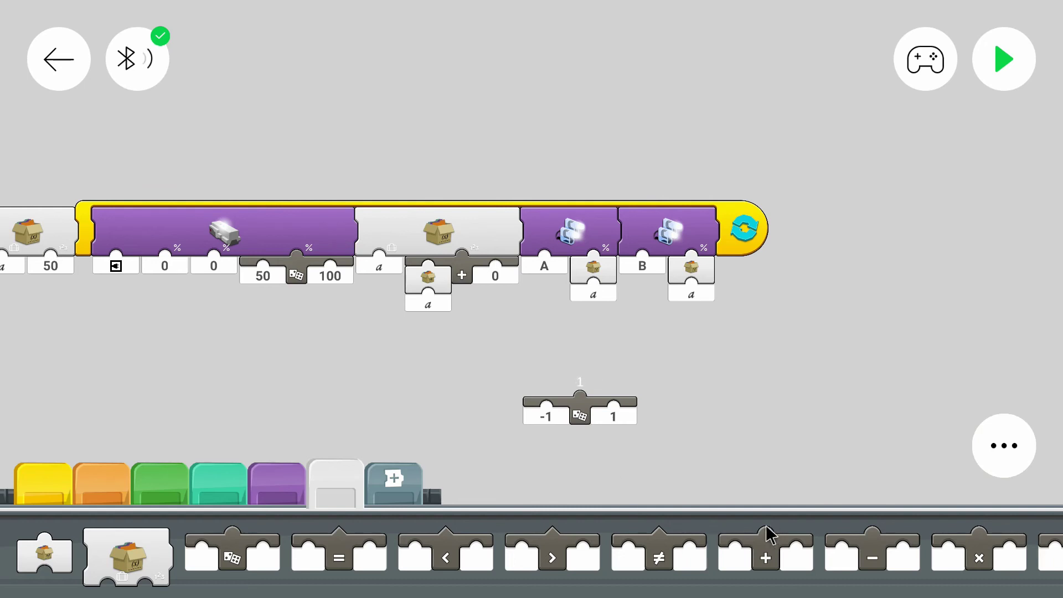
mouse_move(600, 447)
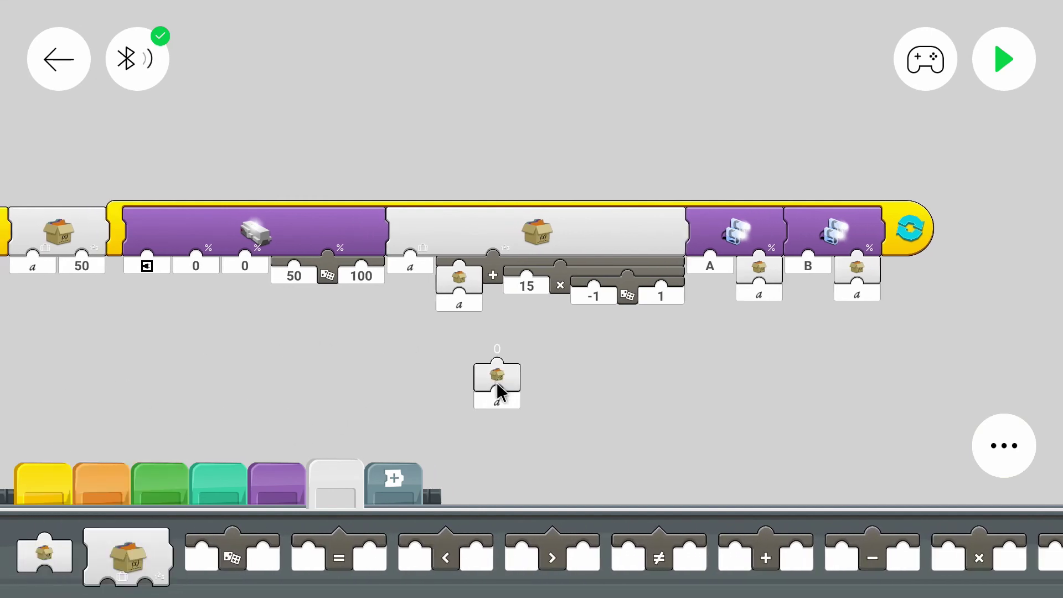
mouse_move(403, 395)
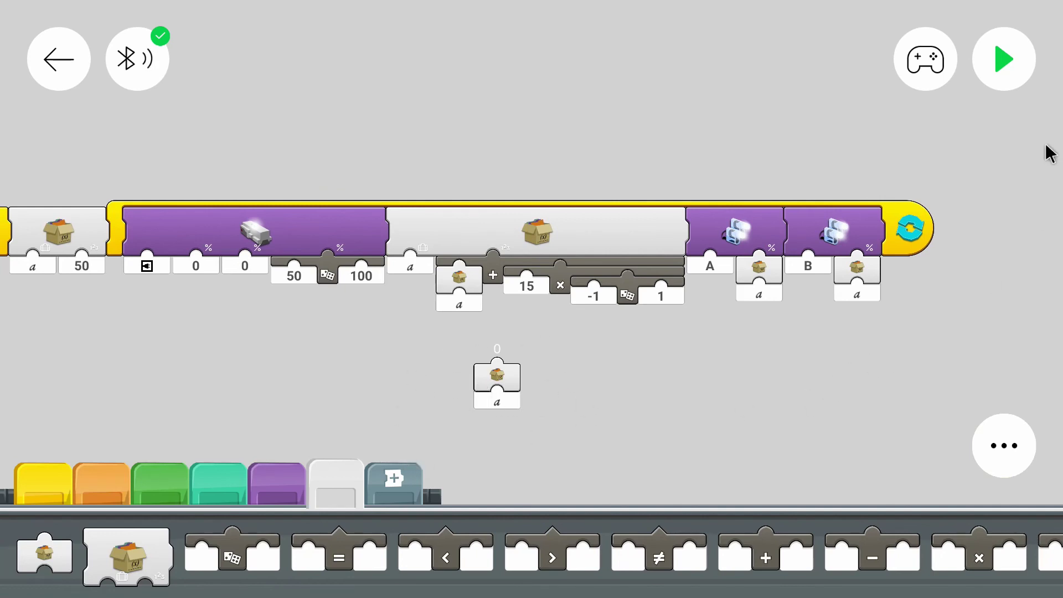
mouse_move(1036, 51)
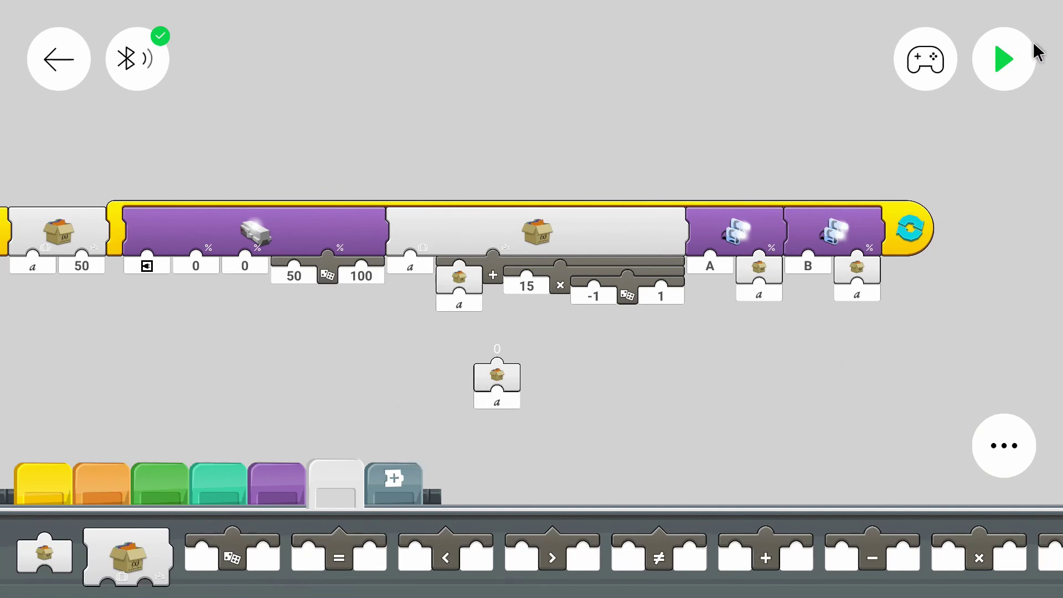